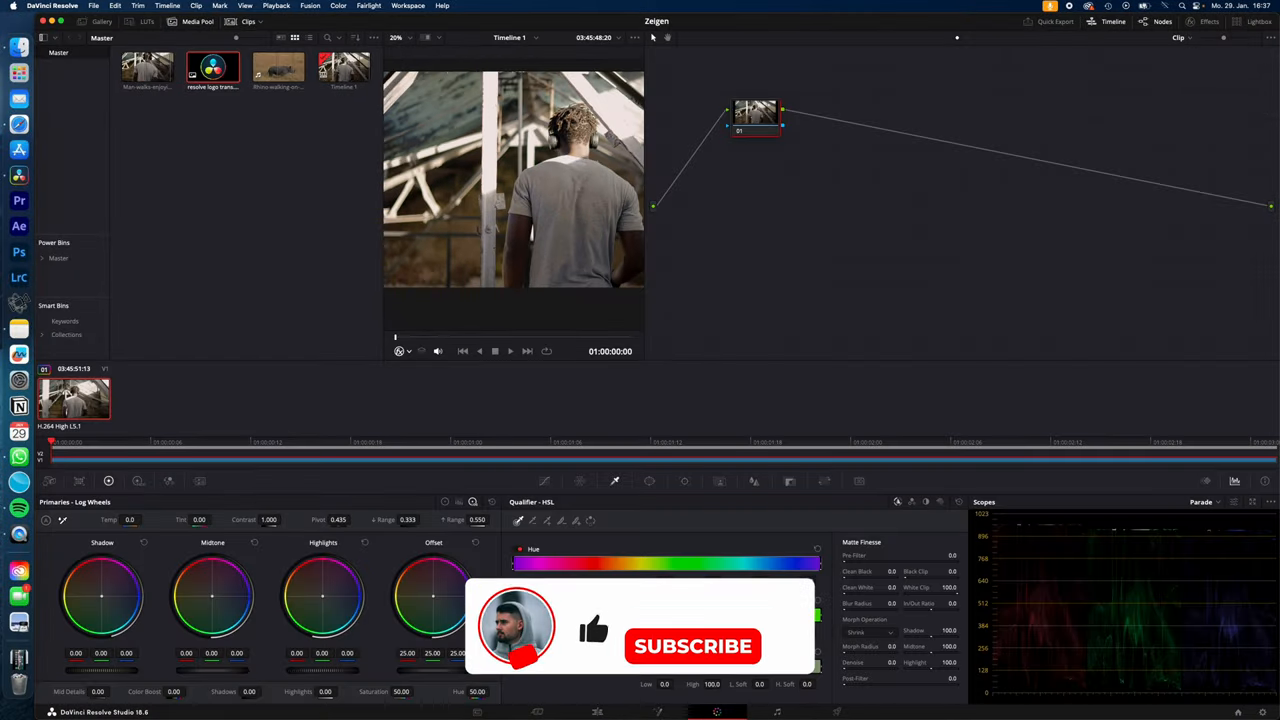
Find the Surface Tracker in the Effects library ('surface') and add it to the clip's node graph
left_click(1208, 20)
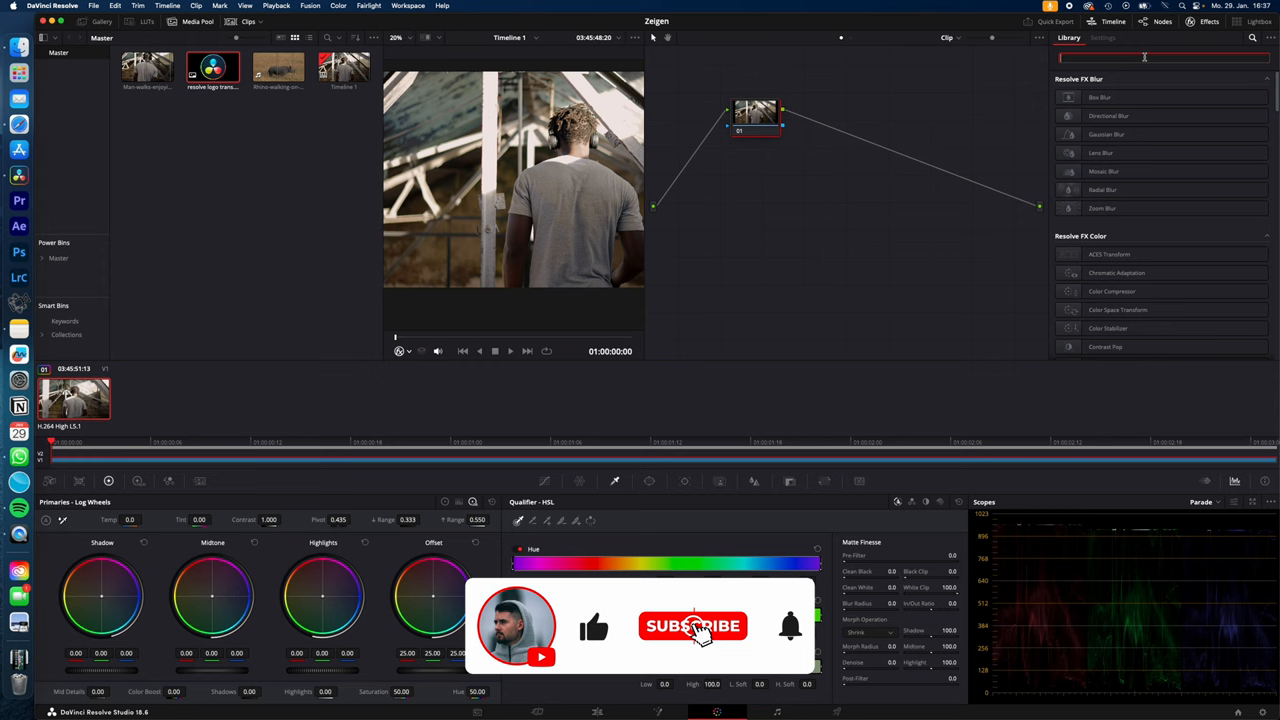
type("surface")
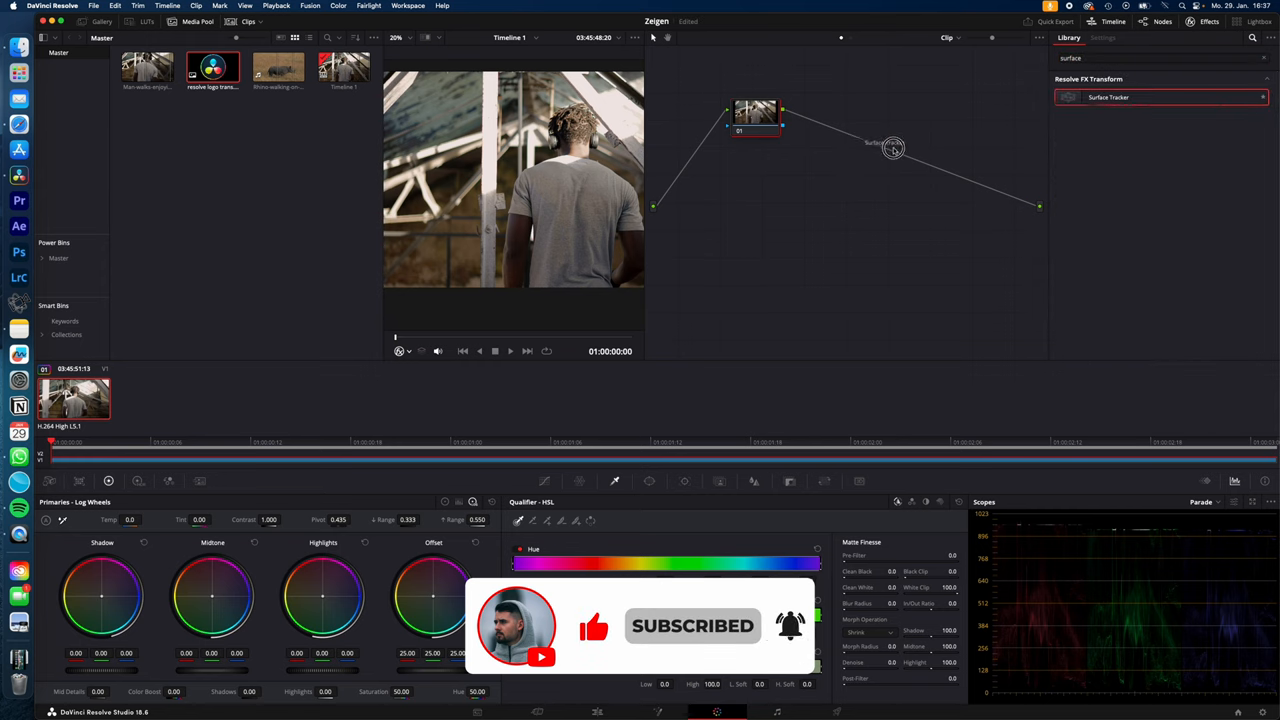
left_click(1102, 36)
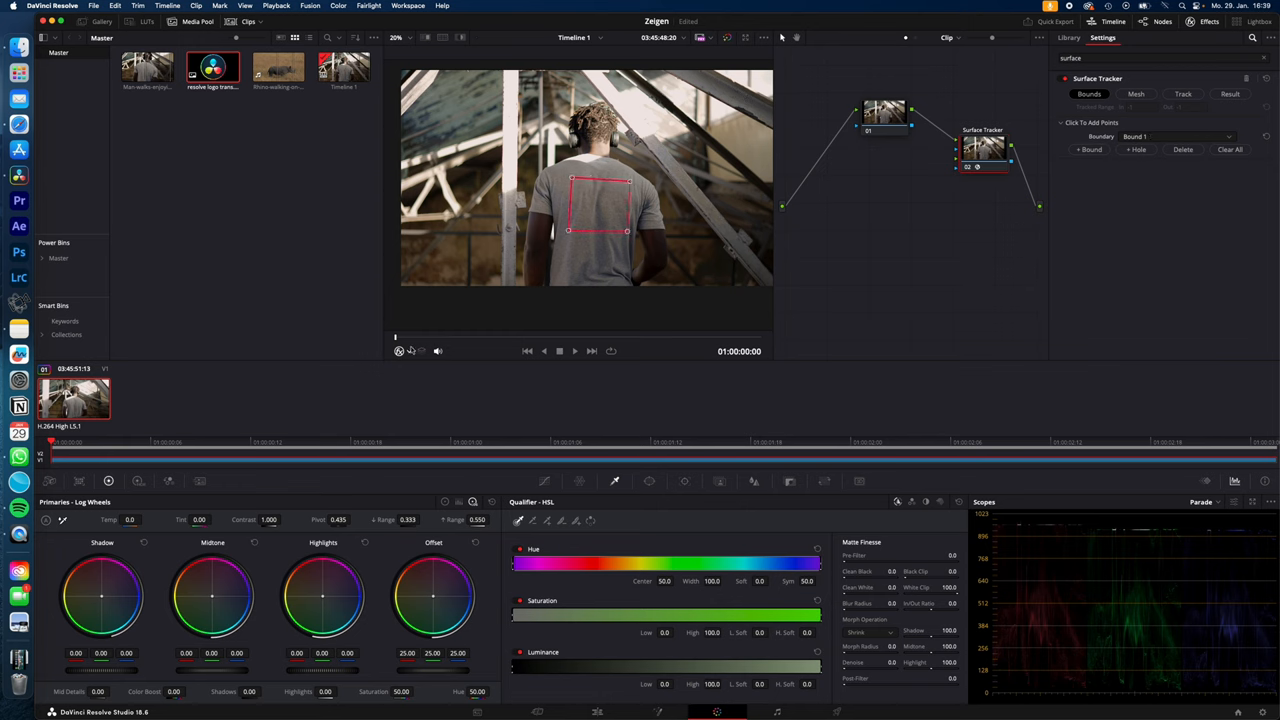
mouse_move(1136, 94)
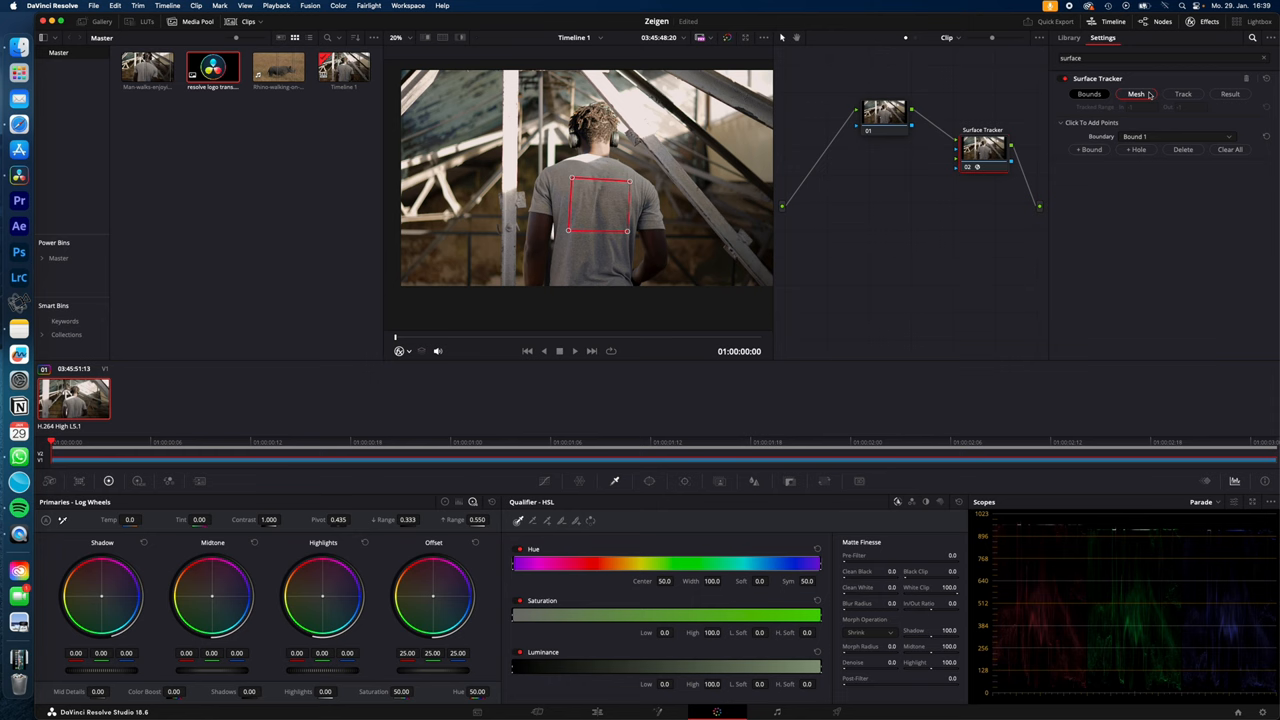
Generate a tracking mesh over the shirt back with a higher Point Number Limit, overlay hidden
left_click(1136, 94)
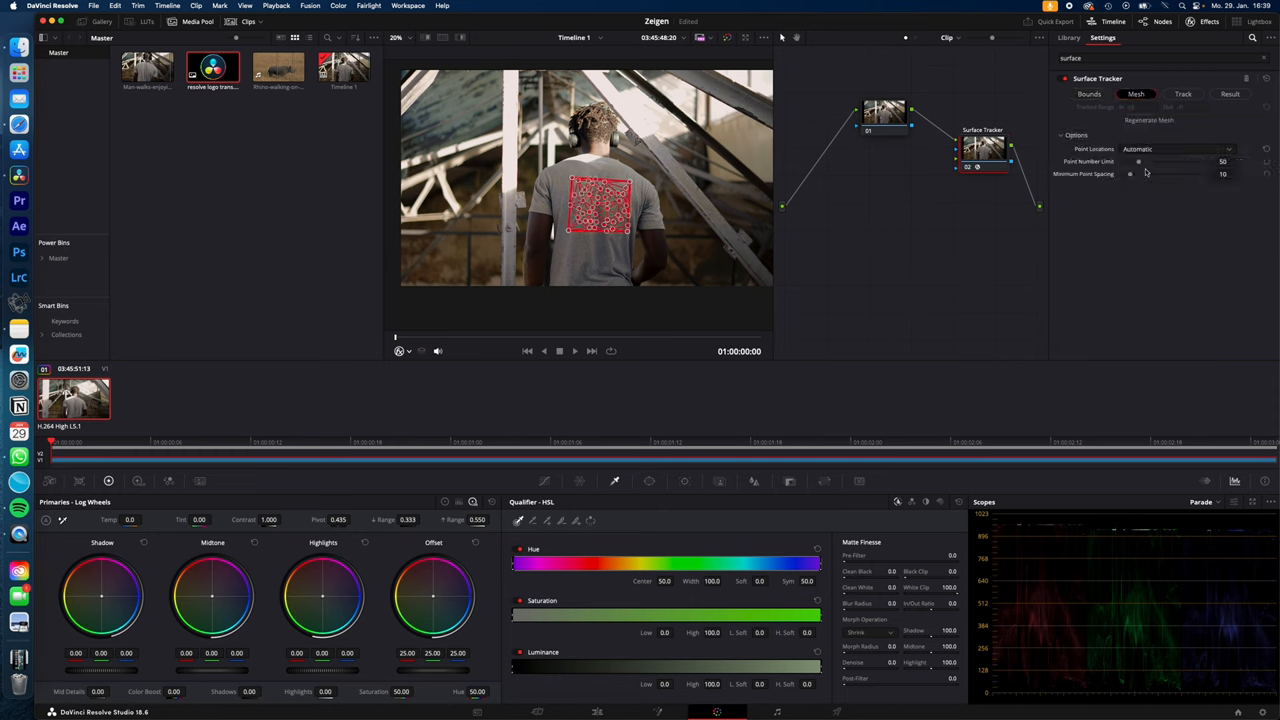
left_click_drag(1180, 160, 1210, 160)
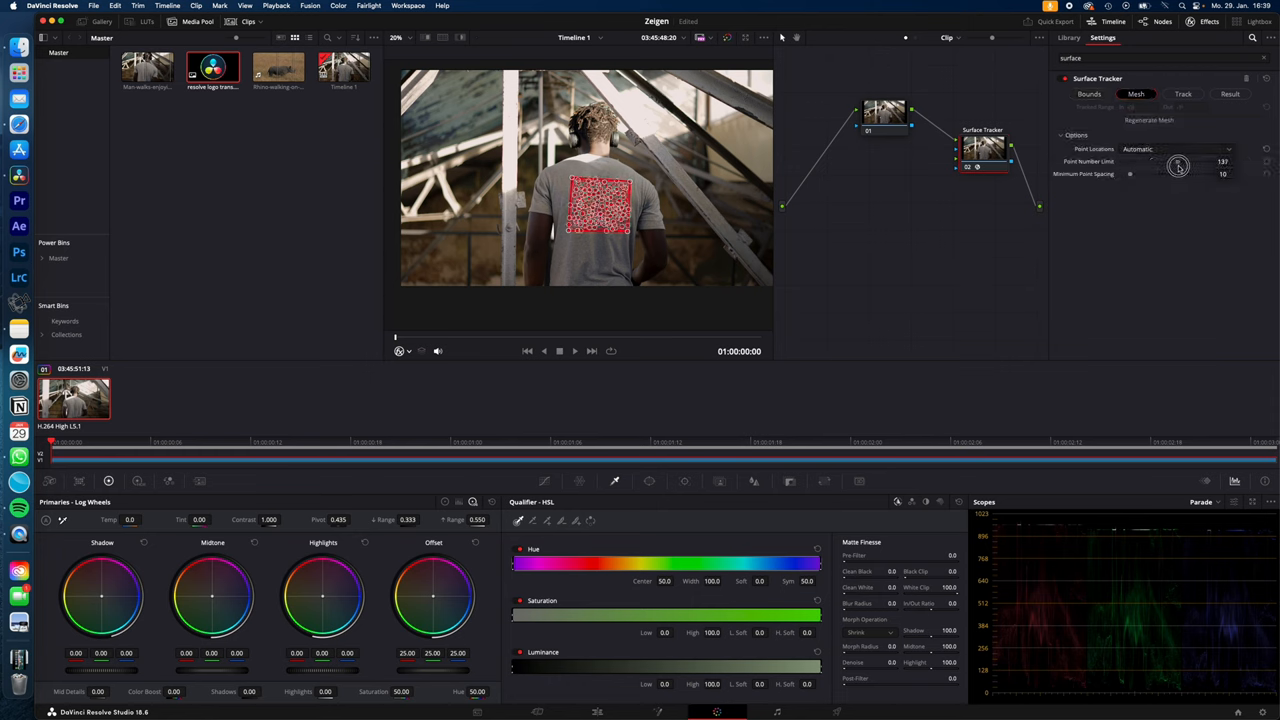
left_click(1184, 94)
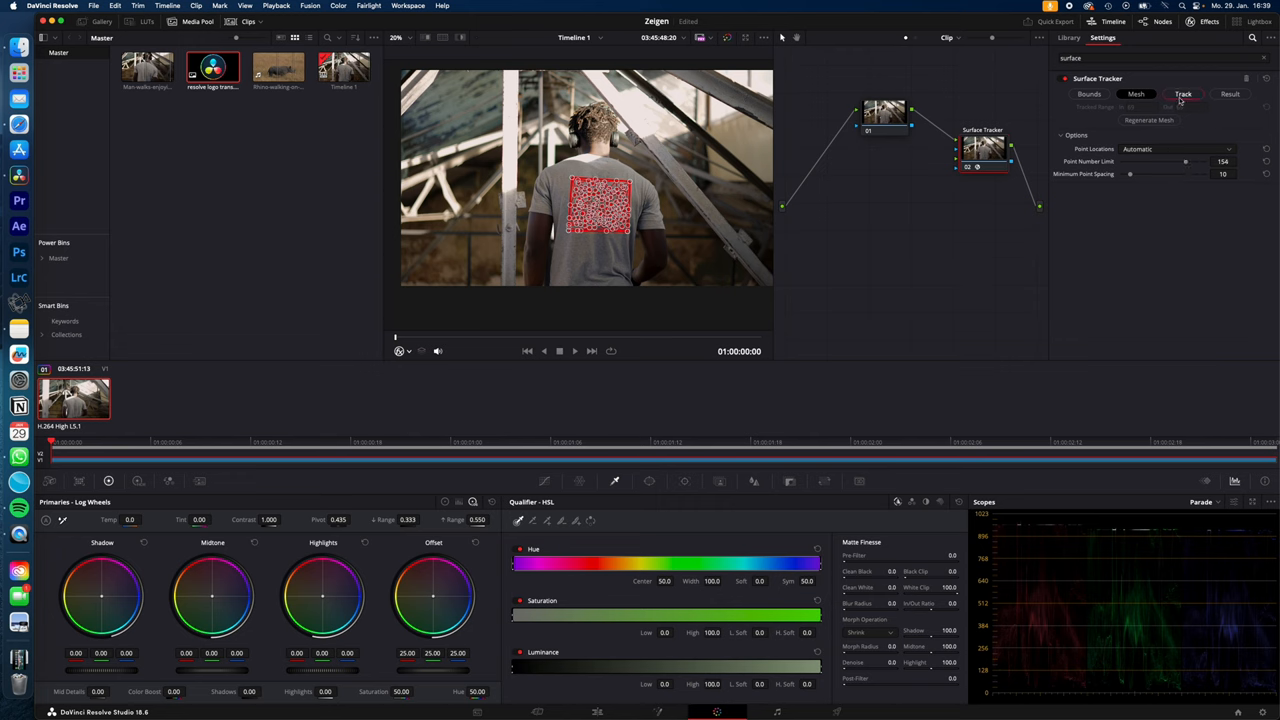
left_click(1184, 94)
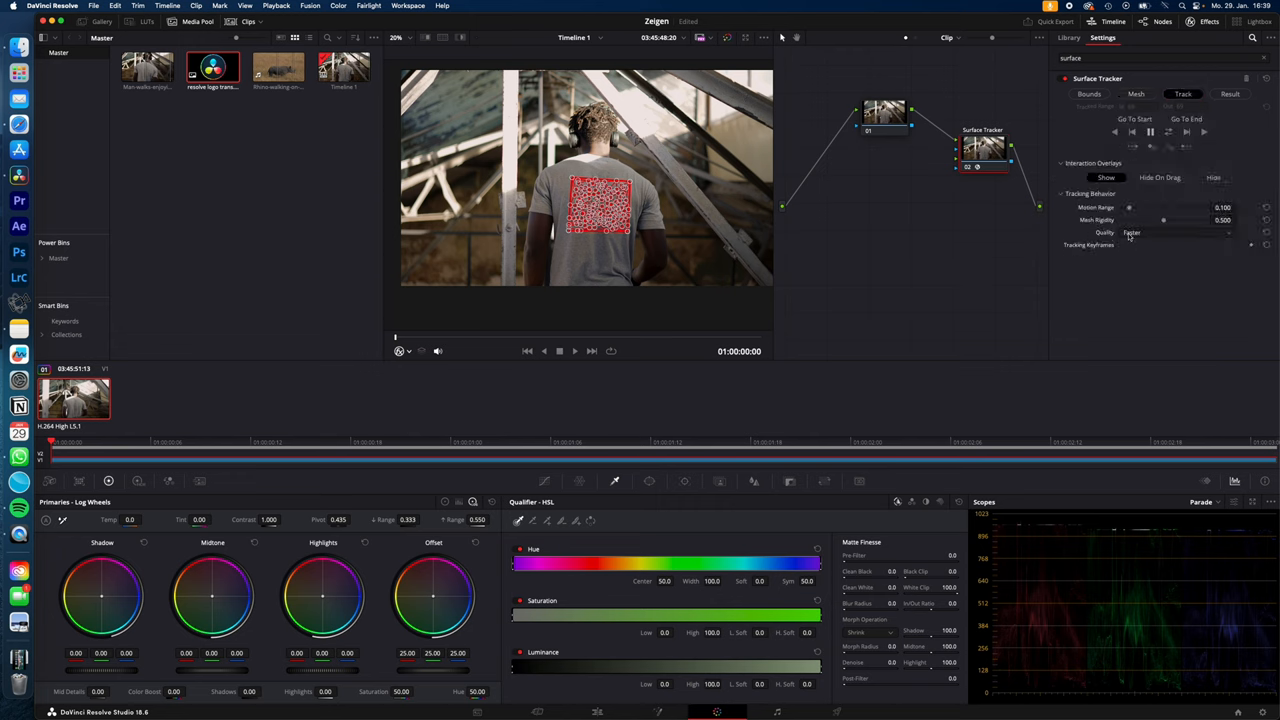
left_click(1176, 232)
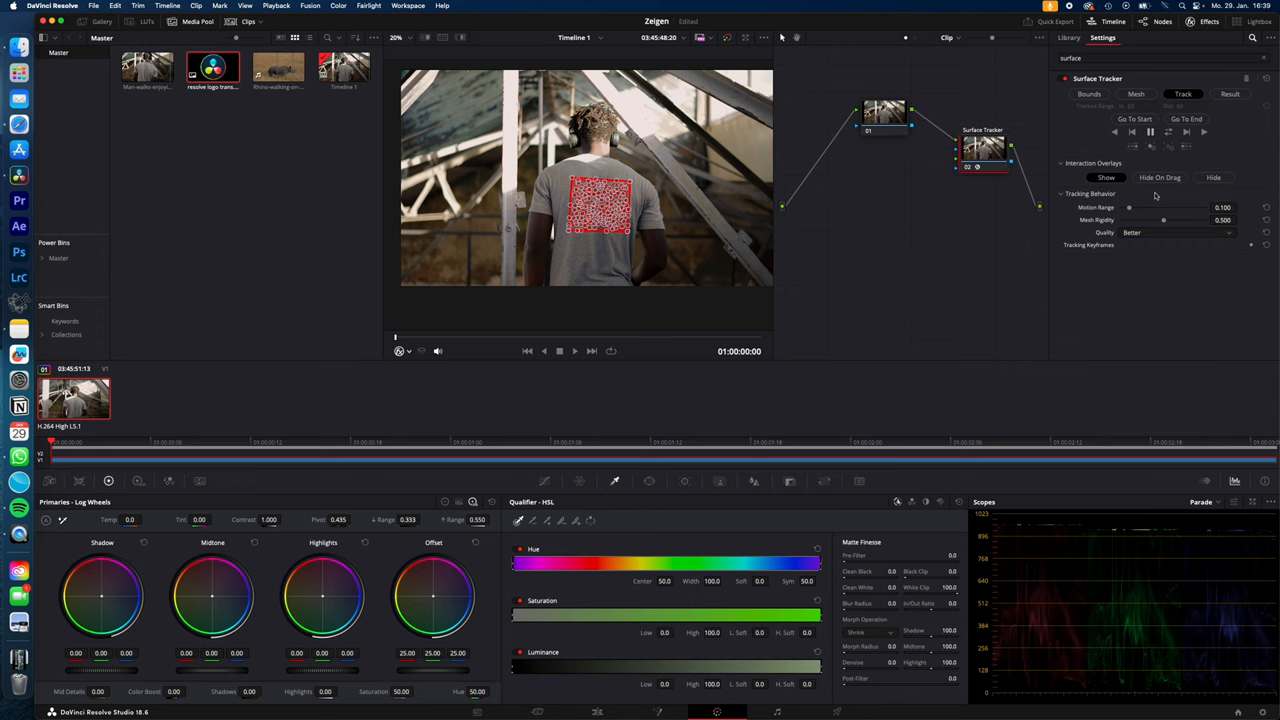
Track the shirt surface forward through the clip
left_click(1168, 134)
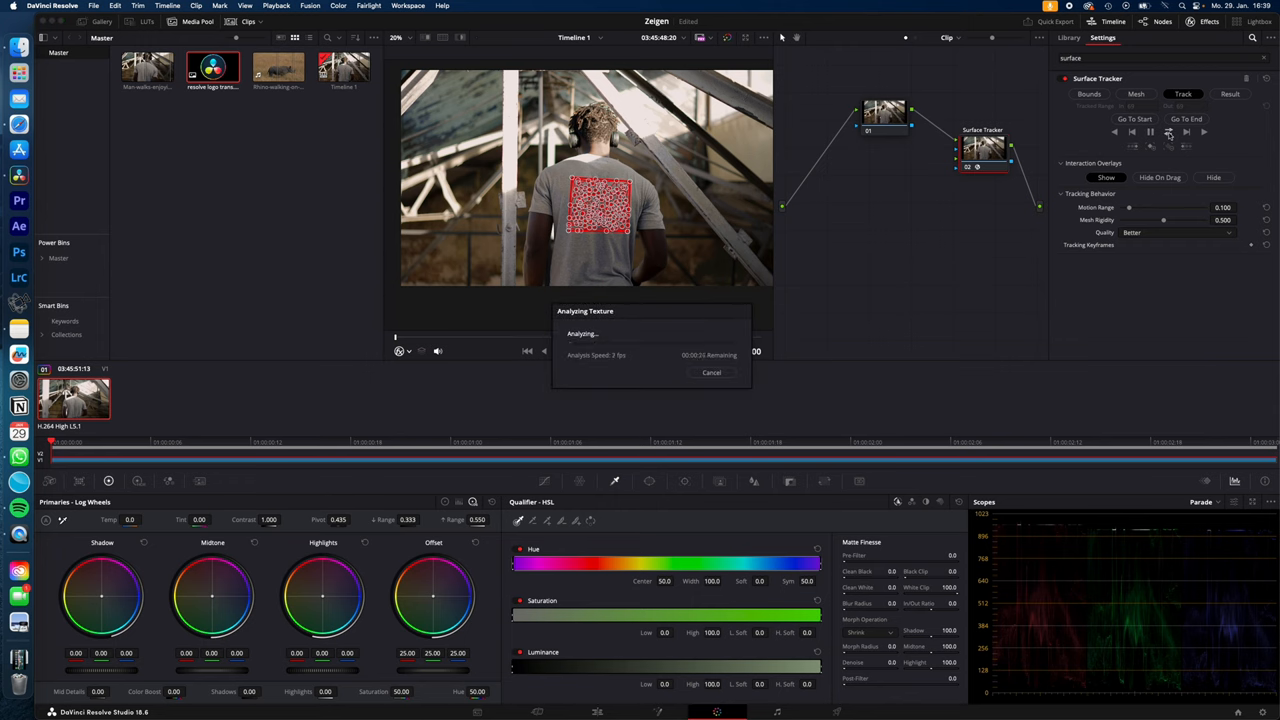
left_click(712, 372)
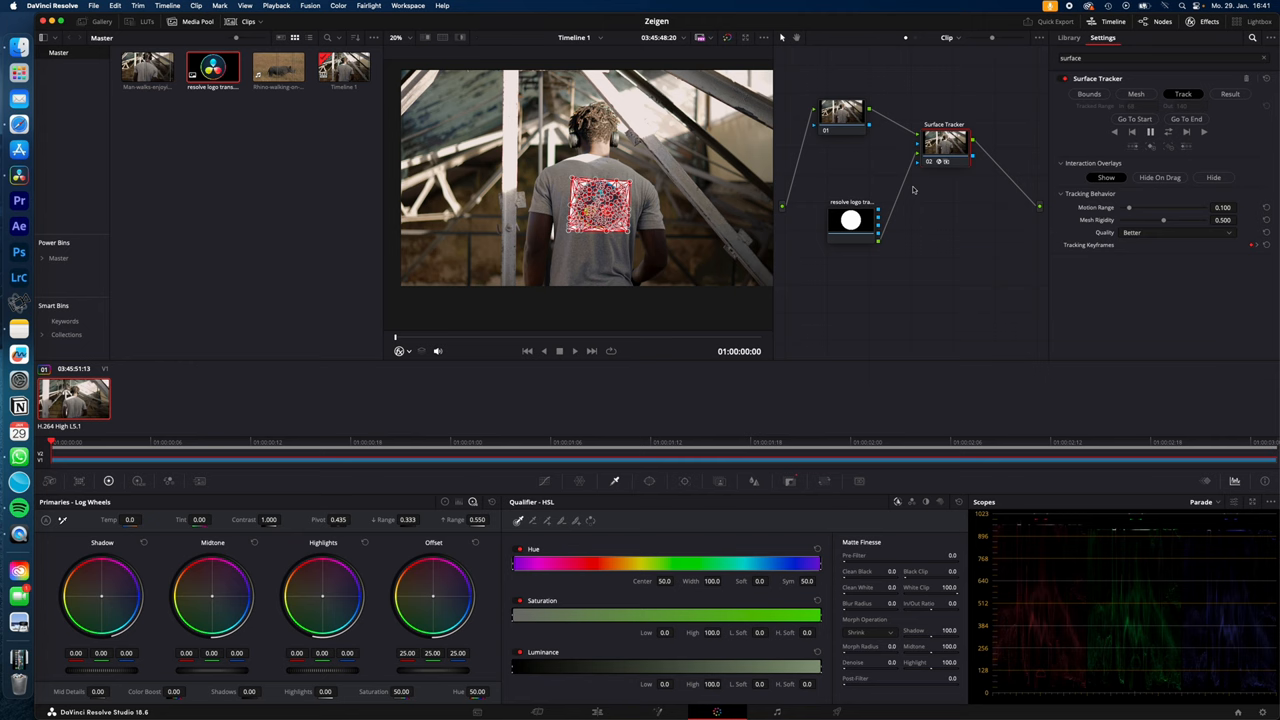
mouse_move(902, 192)
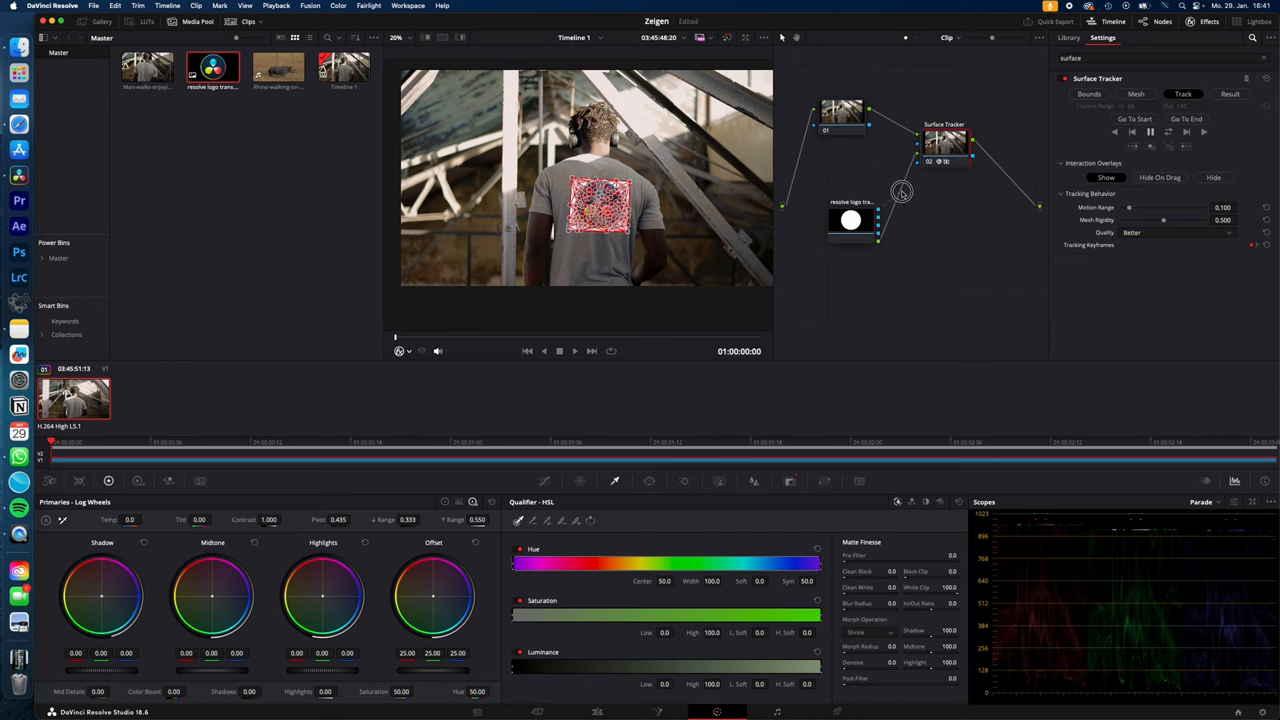
mouse_move(916, 164)
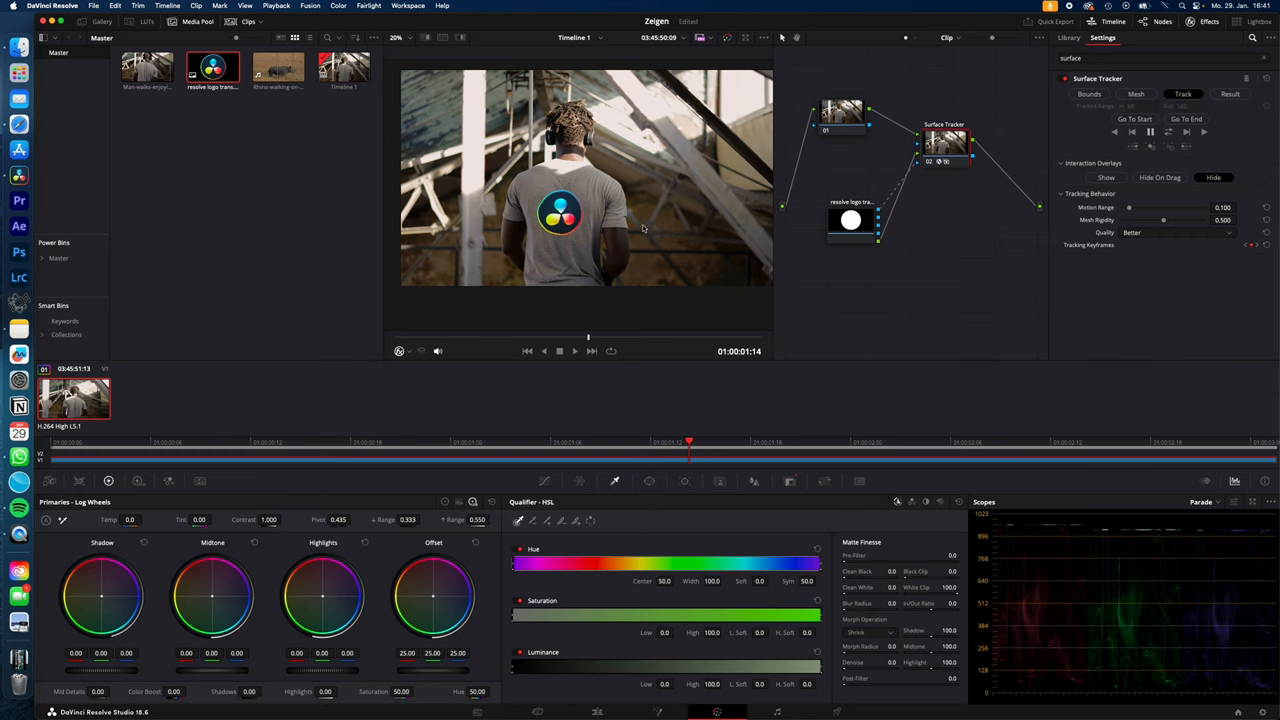
Show the Surface Tracker's Result settings for the composited logo
left_click(1230, 94)
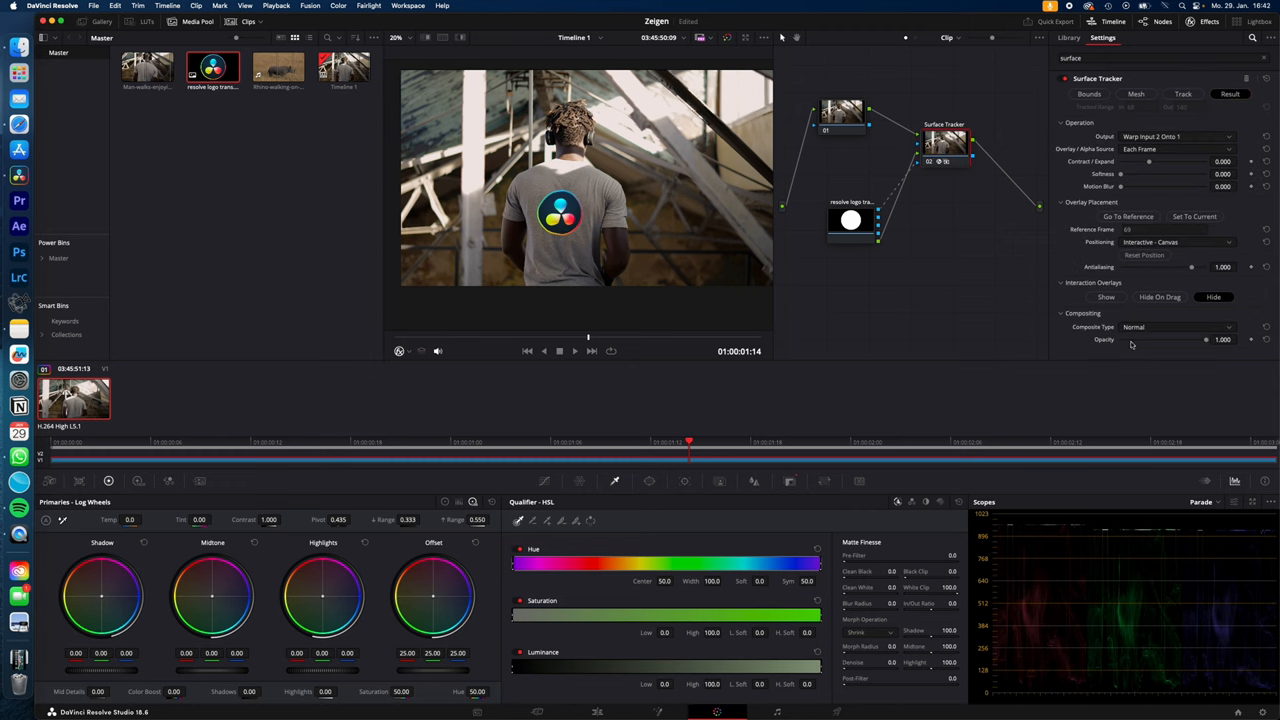